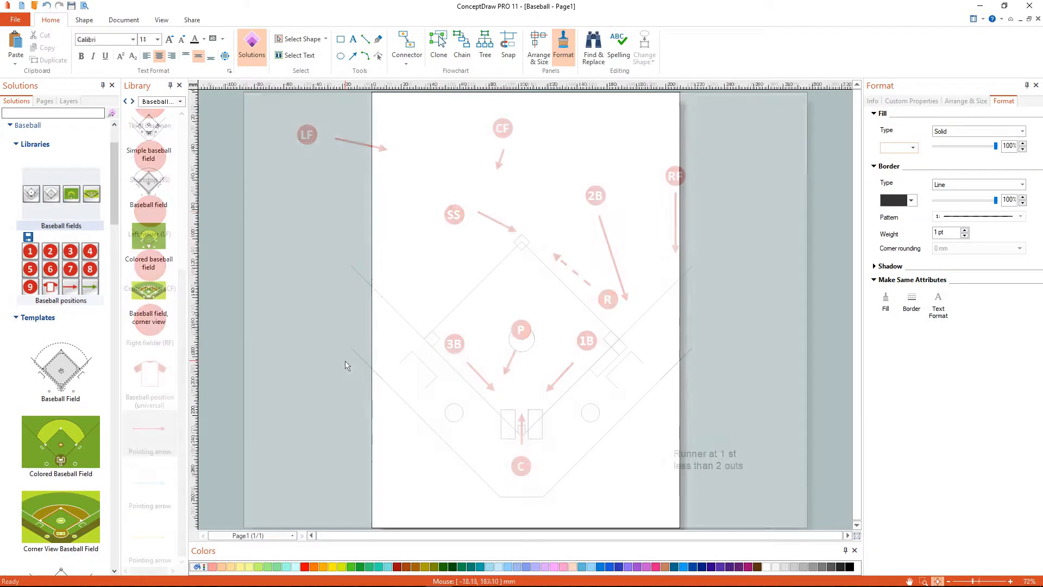
Step: Set the blank Baseball page to Letter (8.5 x 11 in) size in landscape orientation
click(123, 19)
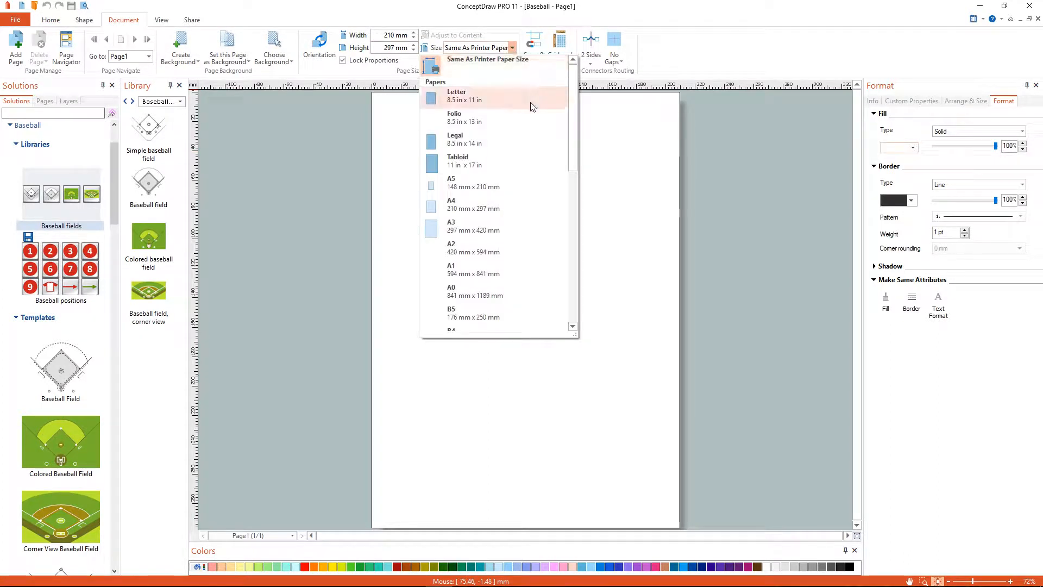
click(464, 95)
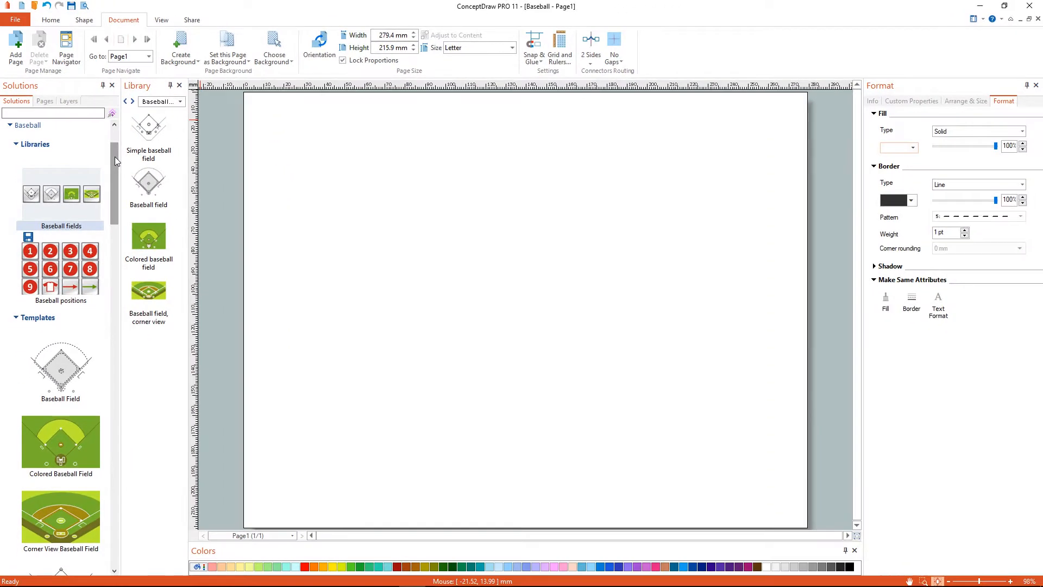
Step: Place the Simple baseball field on the page with red circles at pitcher, catcher and other positions
click(150, 126)
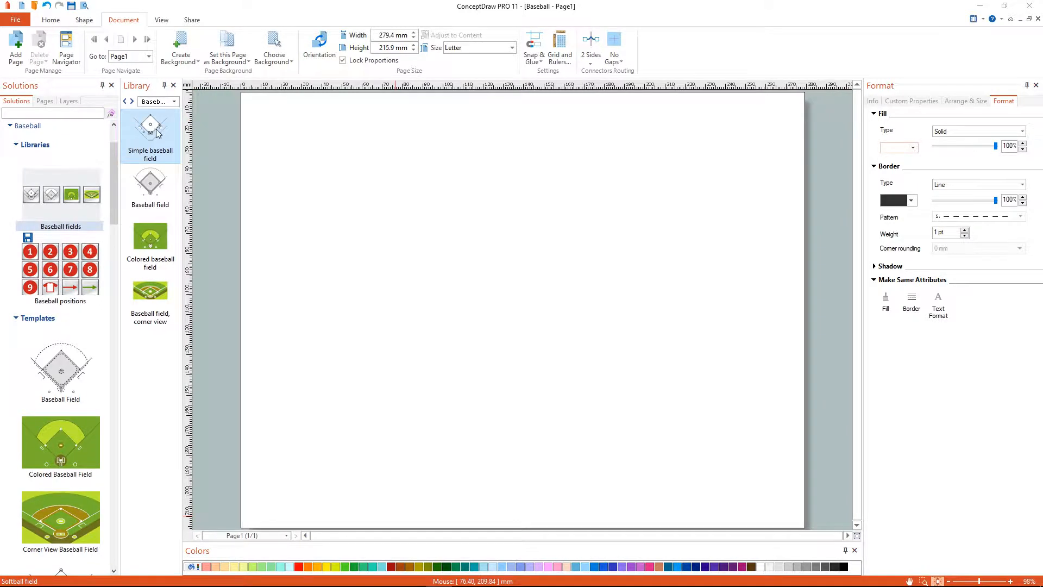
drag(149, 125, 508, 322)
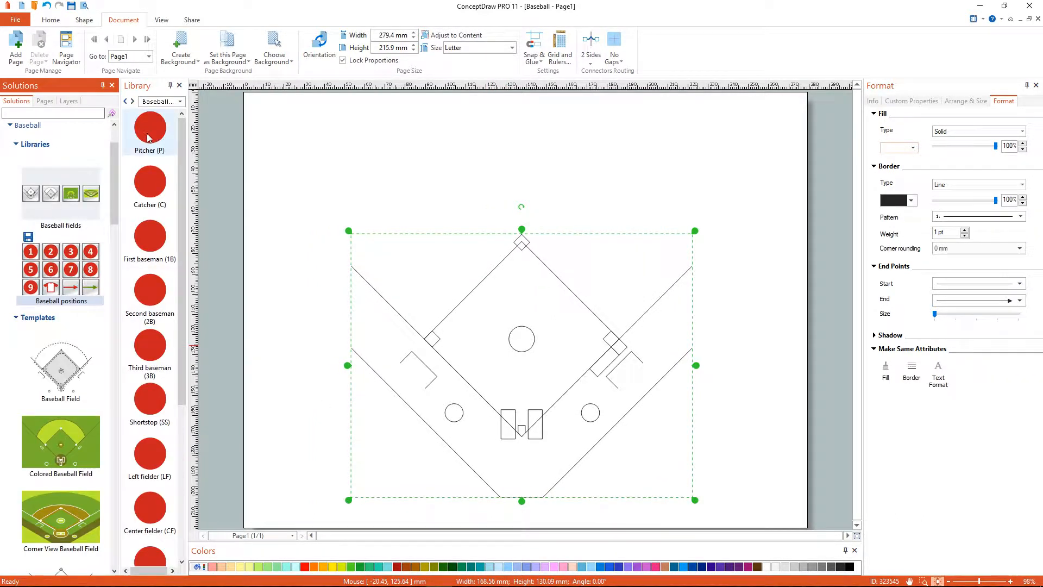
drag(149, 128, 525, 309)
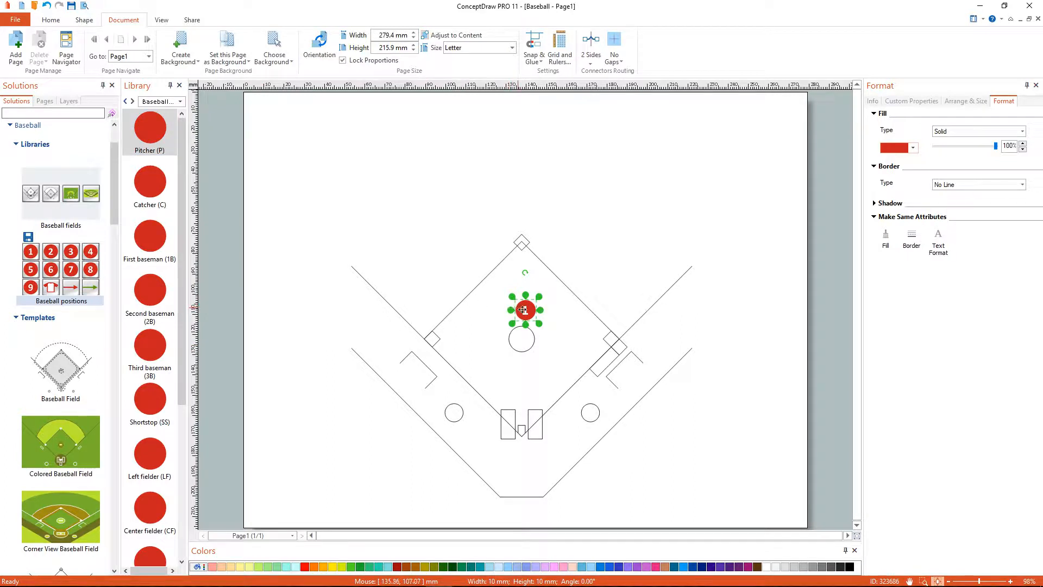
drag(524, 310, 521, 330)
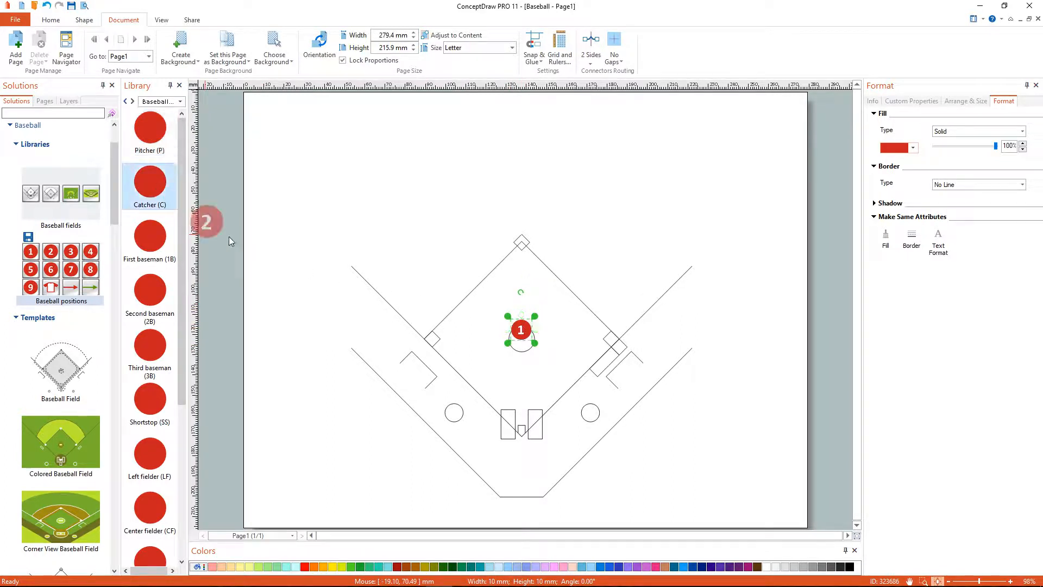
drag(520, 329, 520, 466)
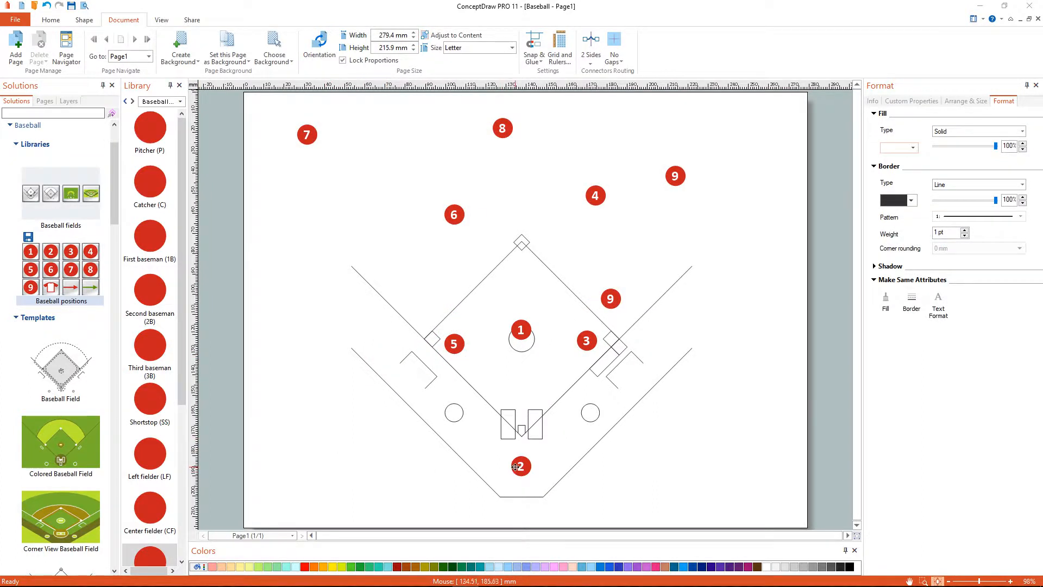
Step: Relabel the numbered circles with position abbreviations such as P, C, 1B and LF
click(521, 466)
text(C)
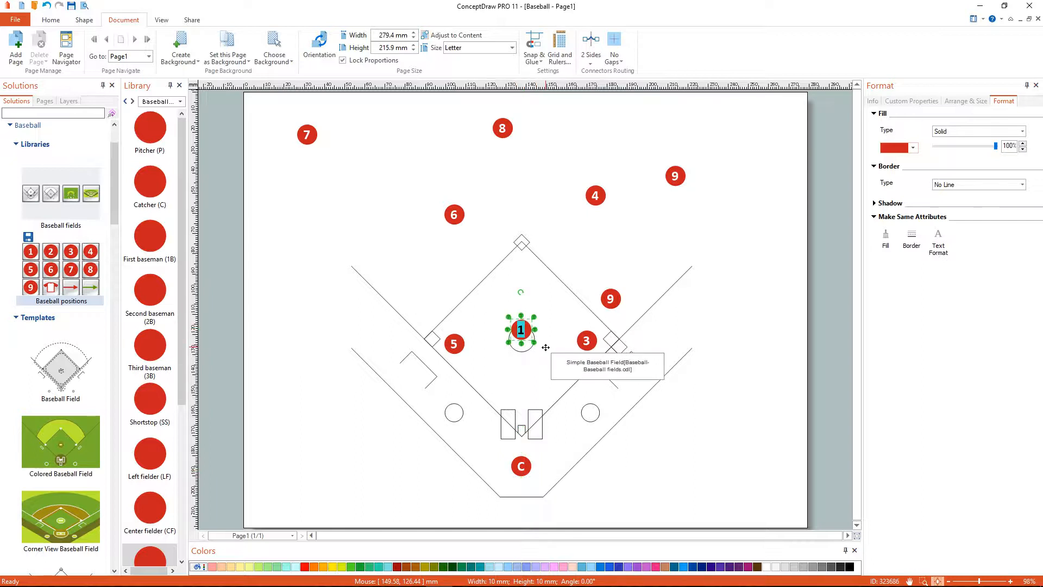
drag(520, 330, 454, 344)
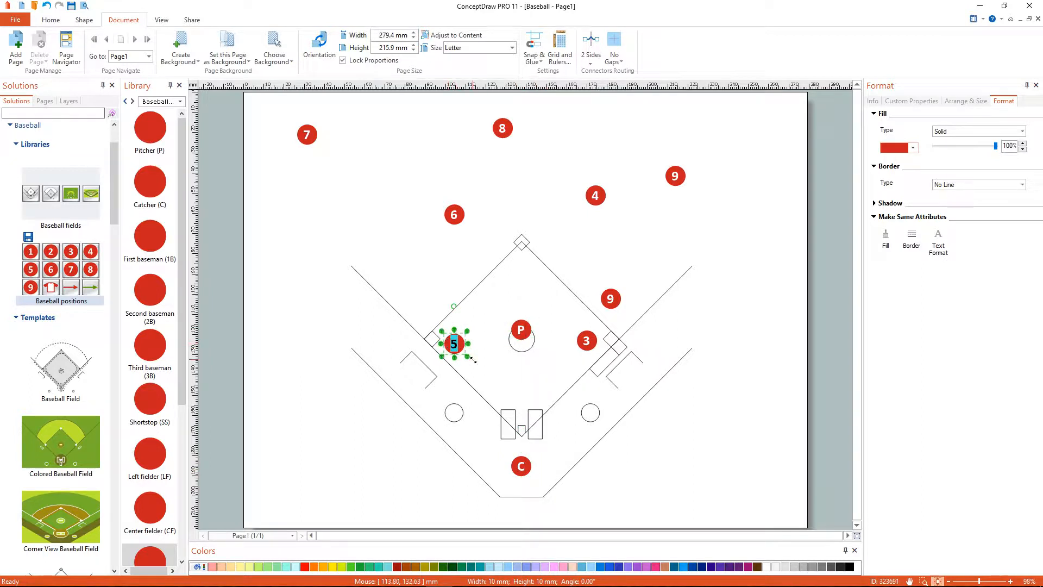
drag(454, 344, 585, 341)
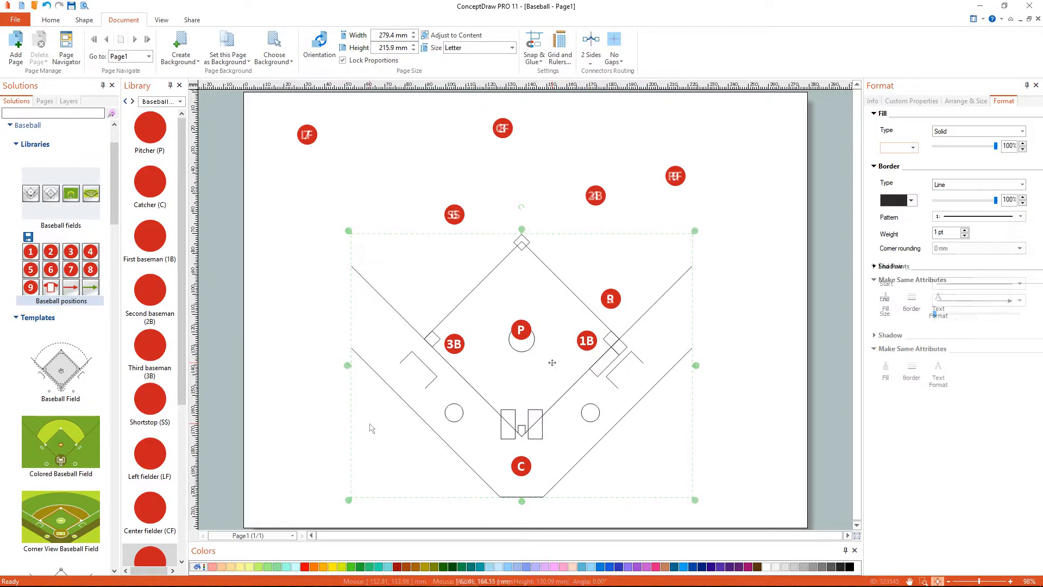
scroll(down, 3)
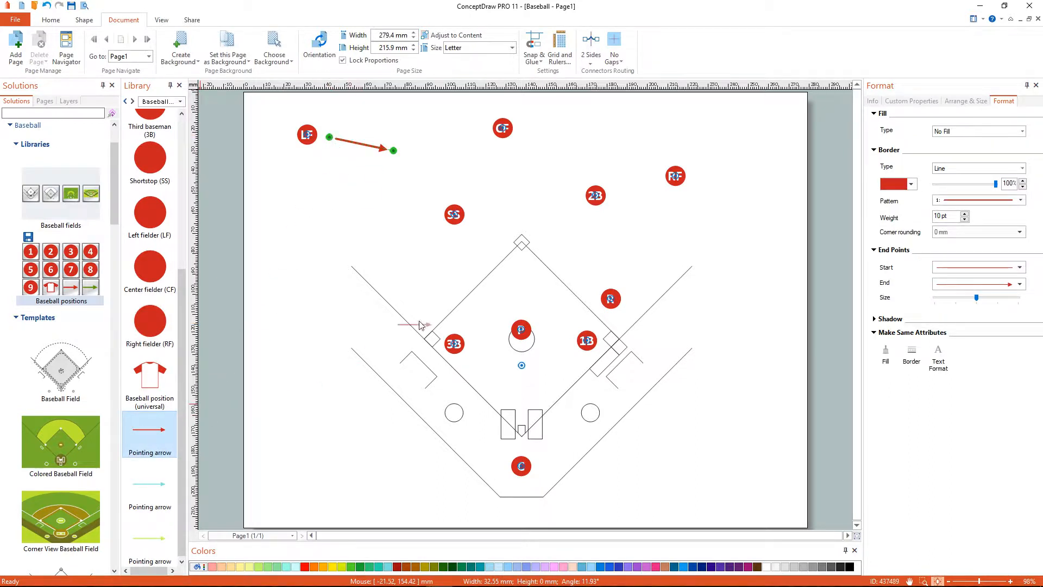
Step: Add red Pointing arrows beside each fielder and give the runner's arrow a dashed pattern
drag(425, 326, 495, 216)
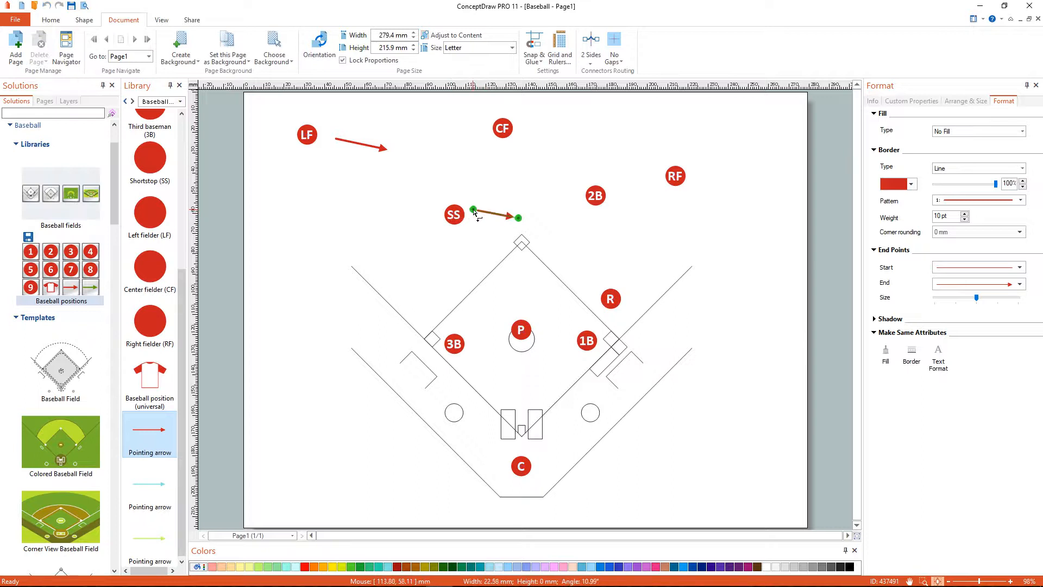
drag(520, 218, 520, 234)
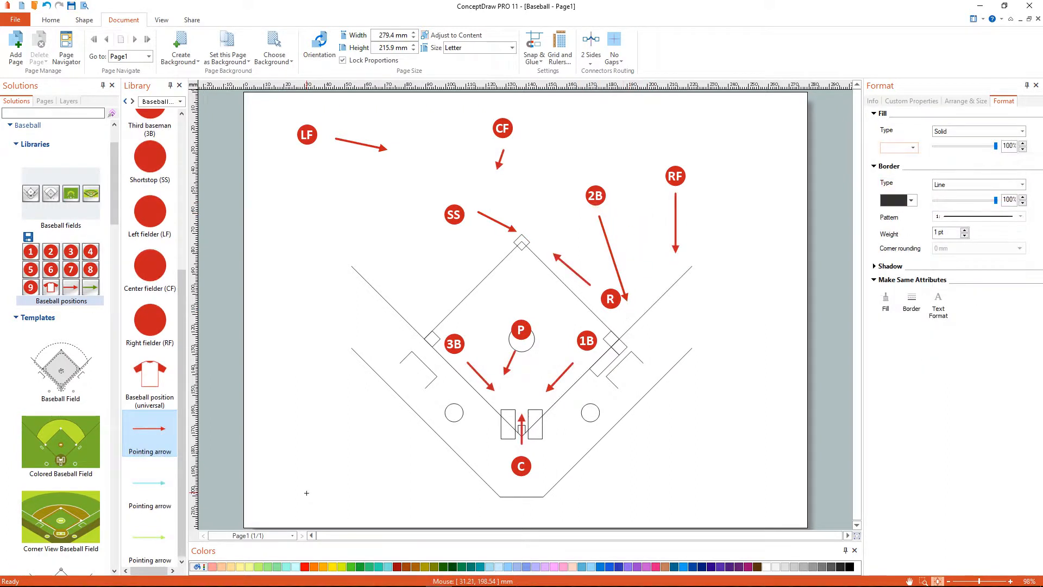
click(570, 275)
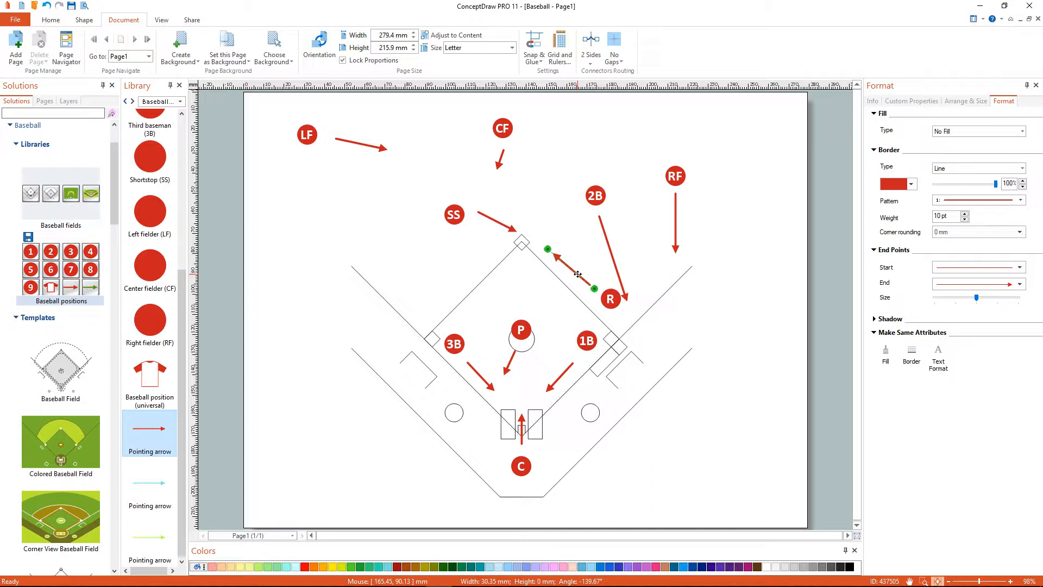
click(1021, 200)
text(Runner at 1st less than 2 outs)
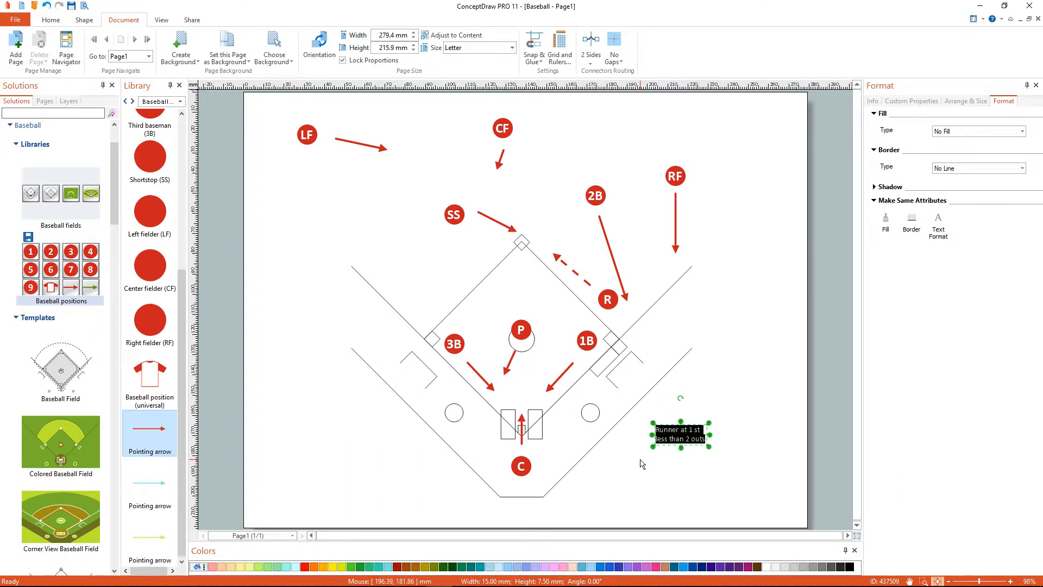
Step: Set the 'Runner at 1 st, less than 2 outs' caption to Arial 14 and bring up File > Export formats
click(51, 19)
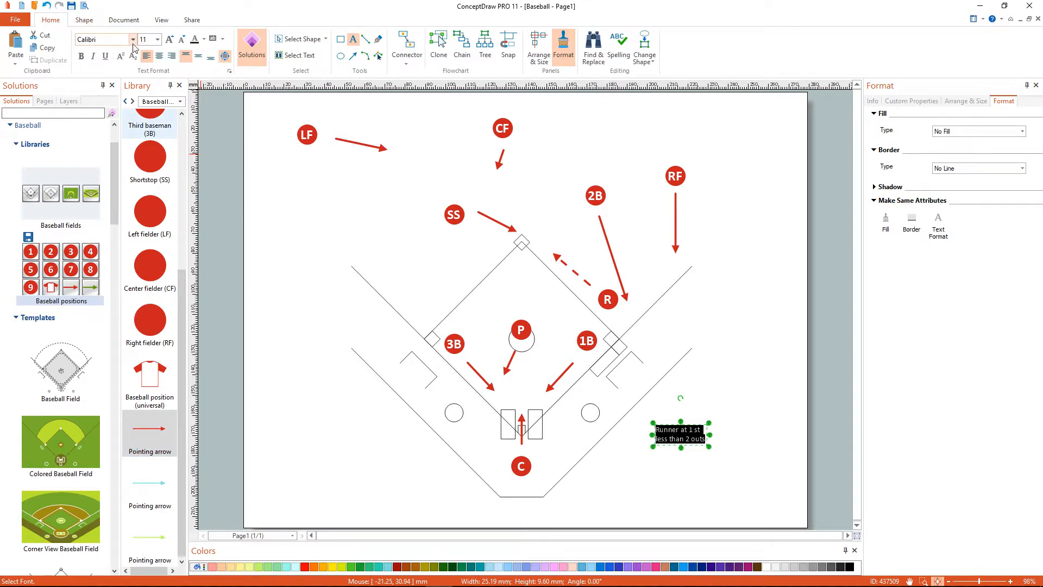
click(130, 39)
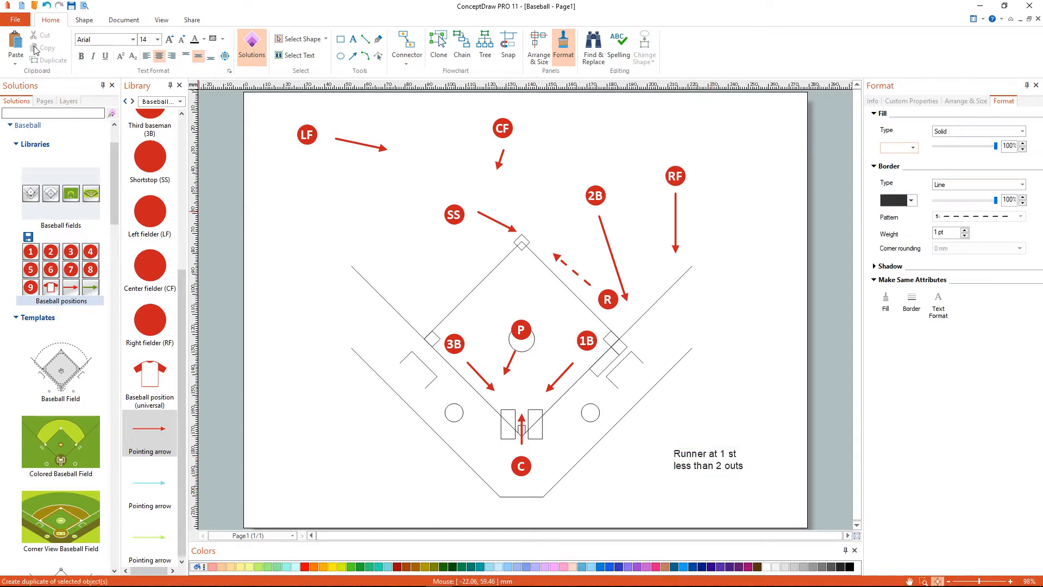
click(15, 20)
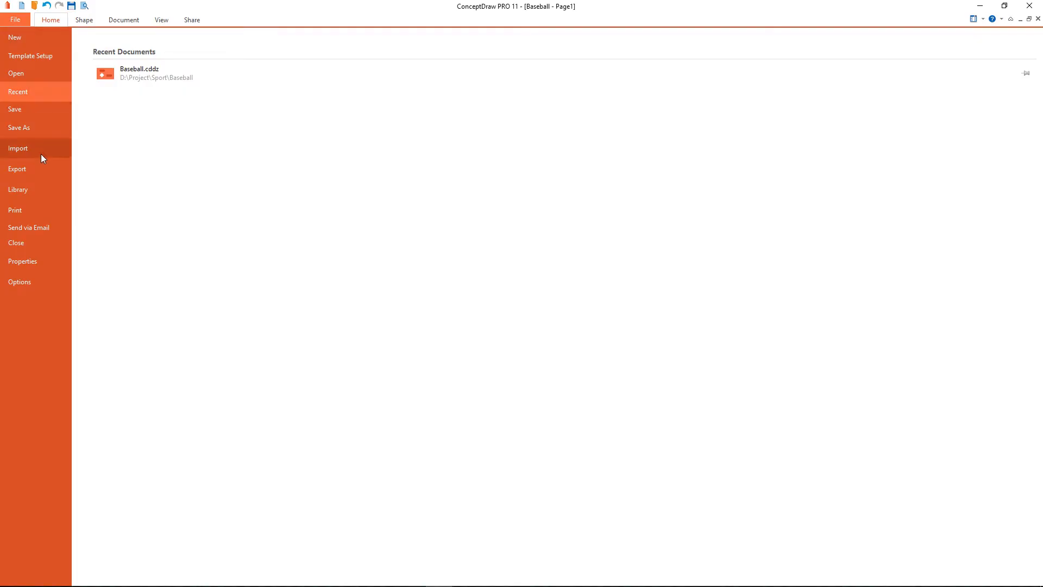
click(18, 168)
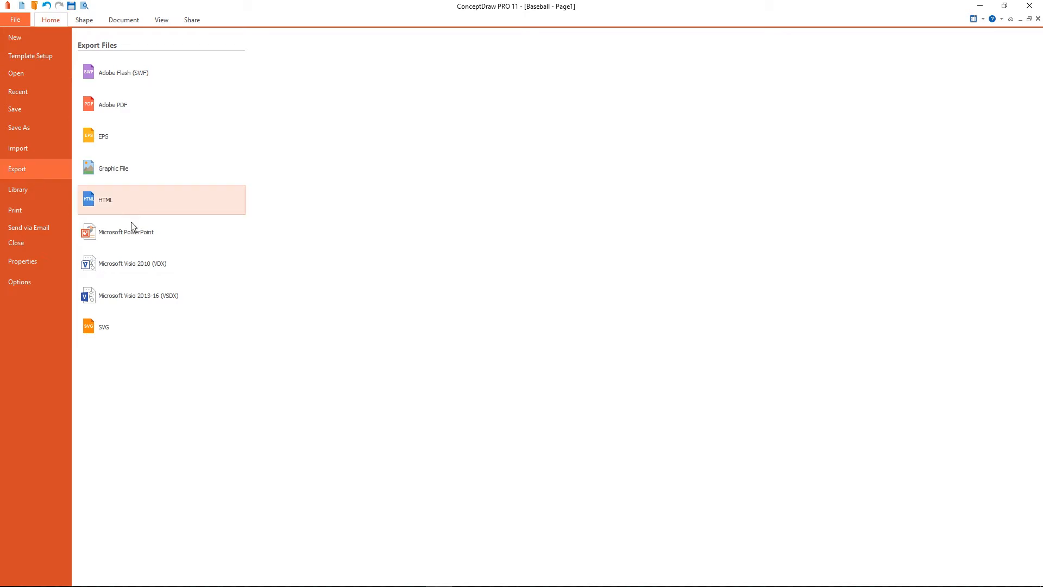
mouse_move(166, 117)
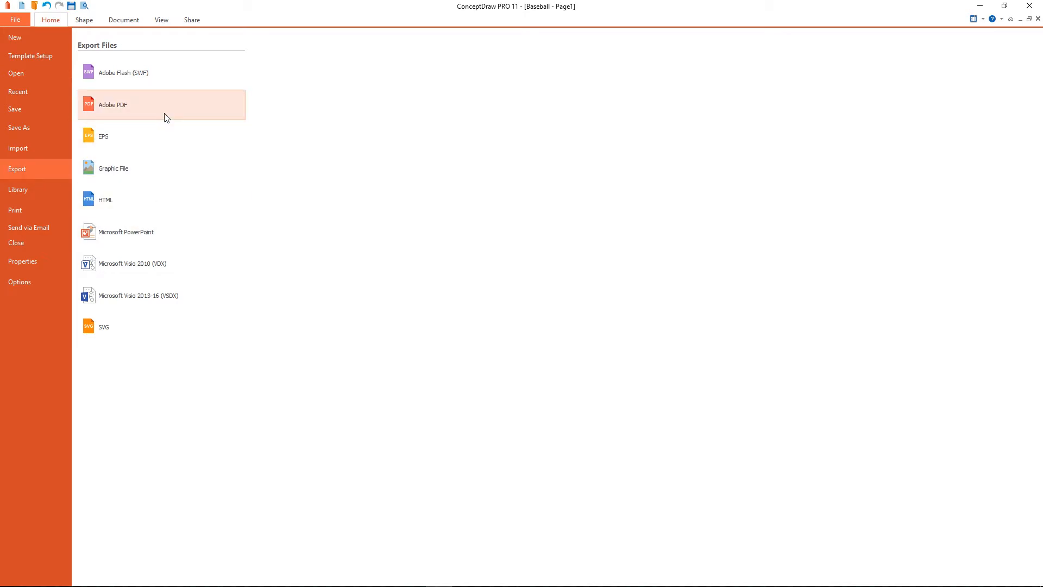